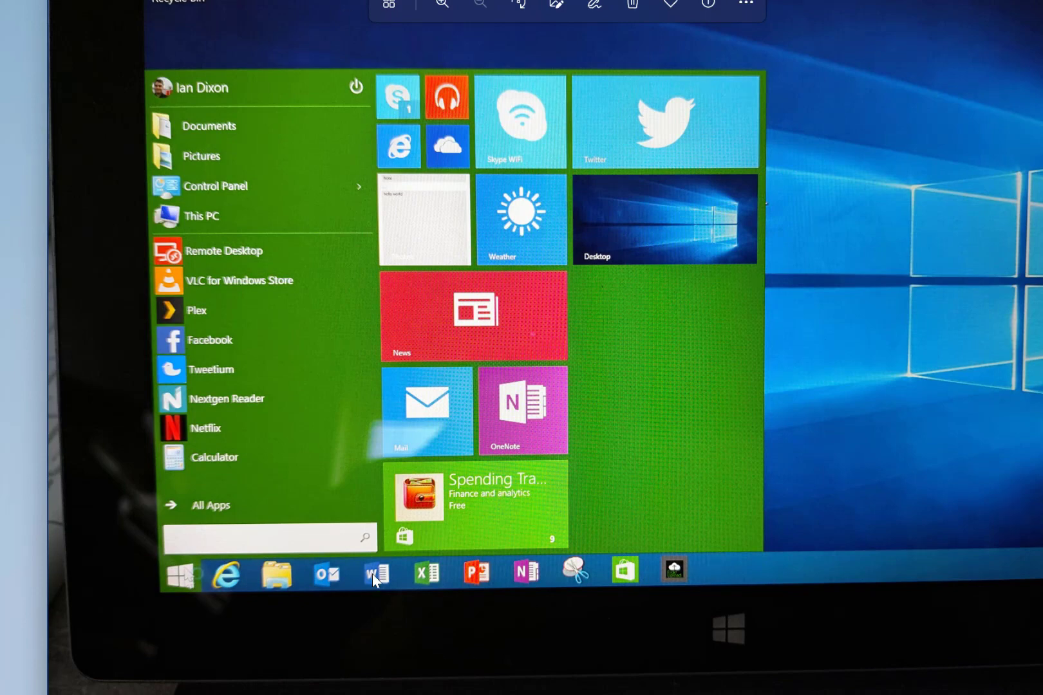
mouse_move(370, 301)
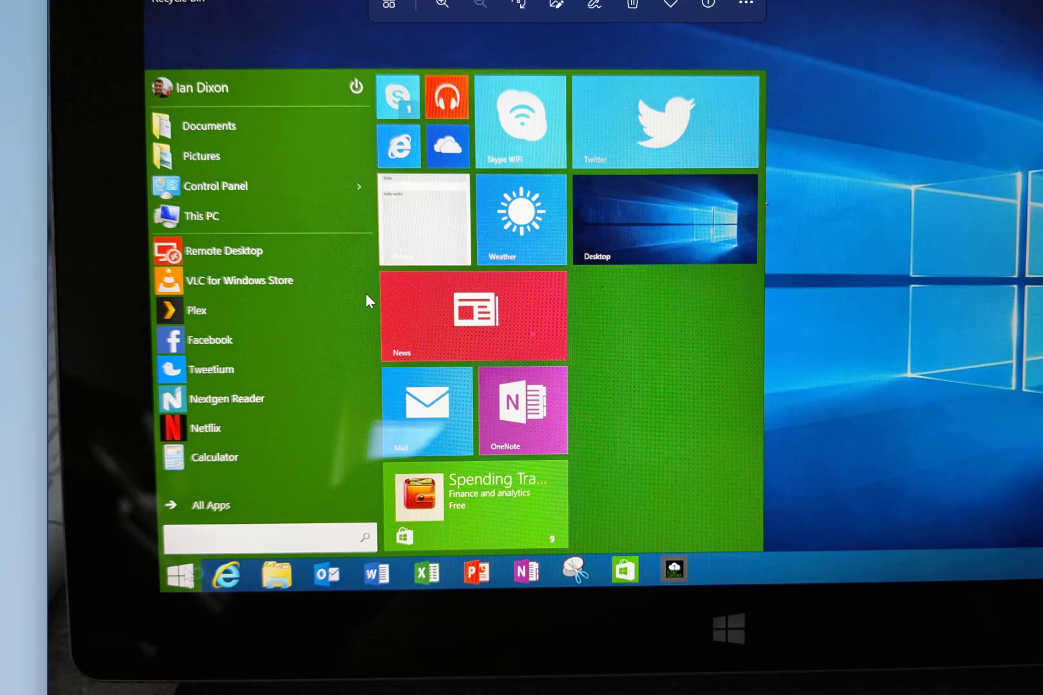
mouse_move(411, 538)
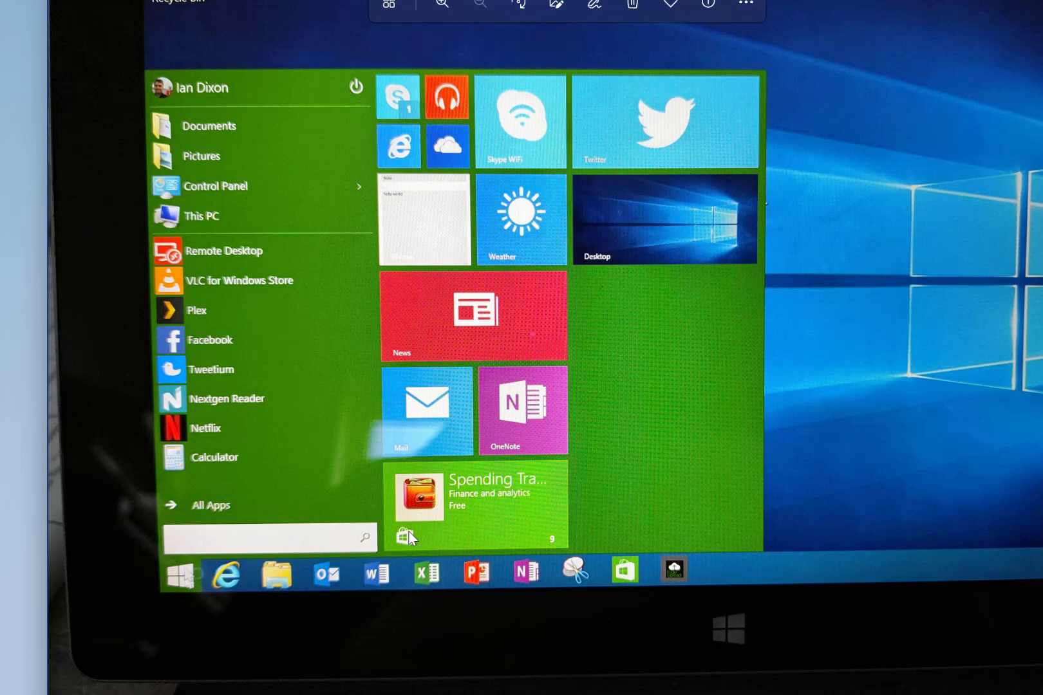
mouse_move(346, 390)
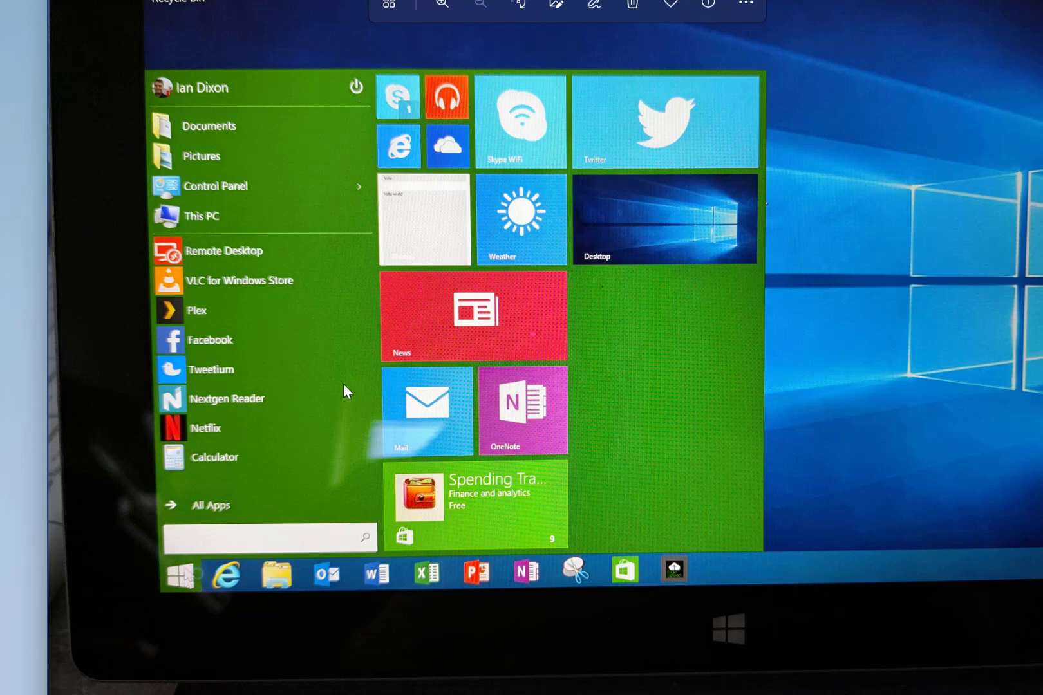
mouse_move(314, 357)
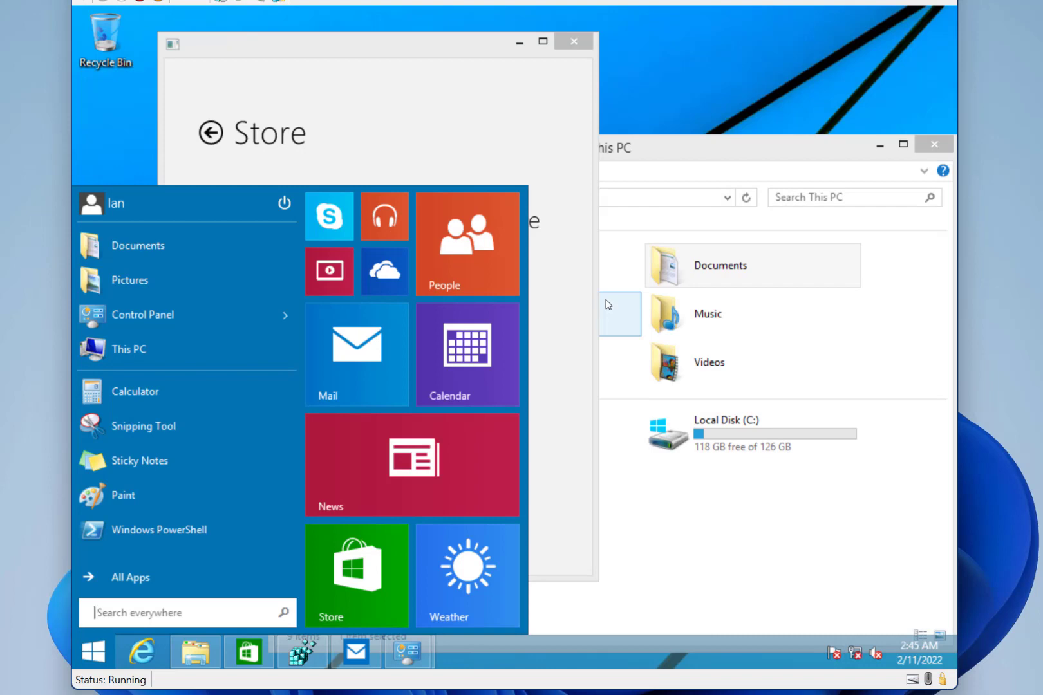
mouse_move(450, 390)
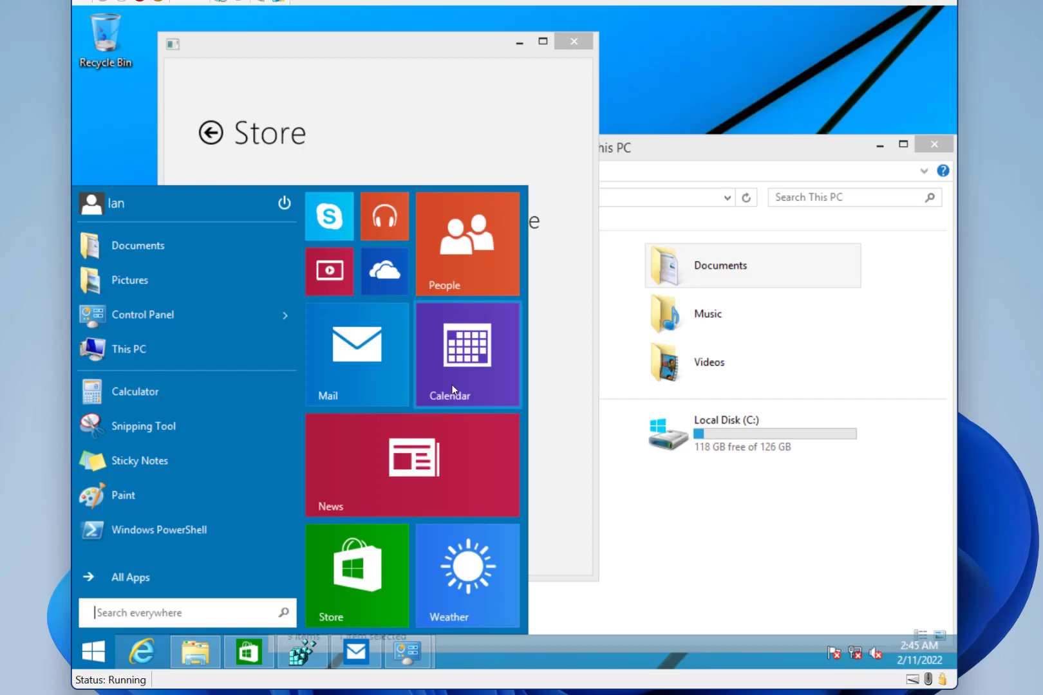
mouse_move(531, 442)
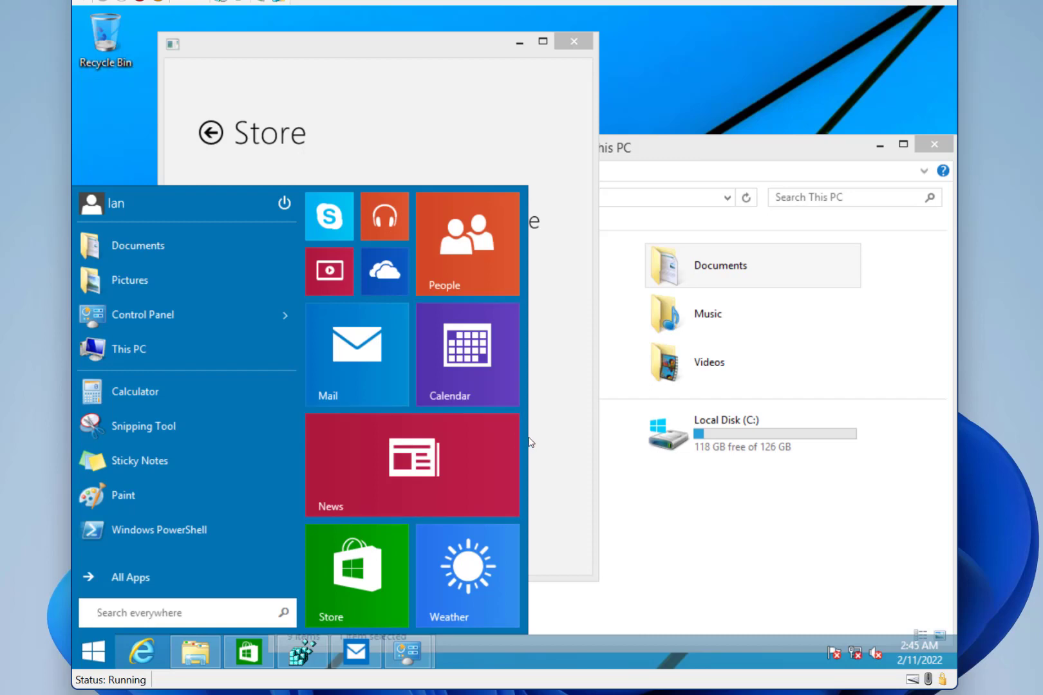
mouse_move(531, 494)
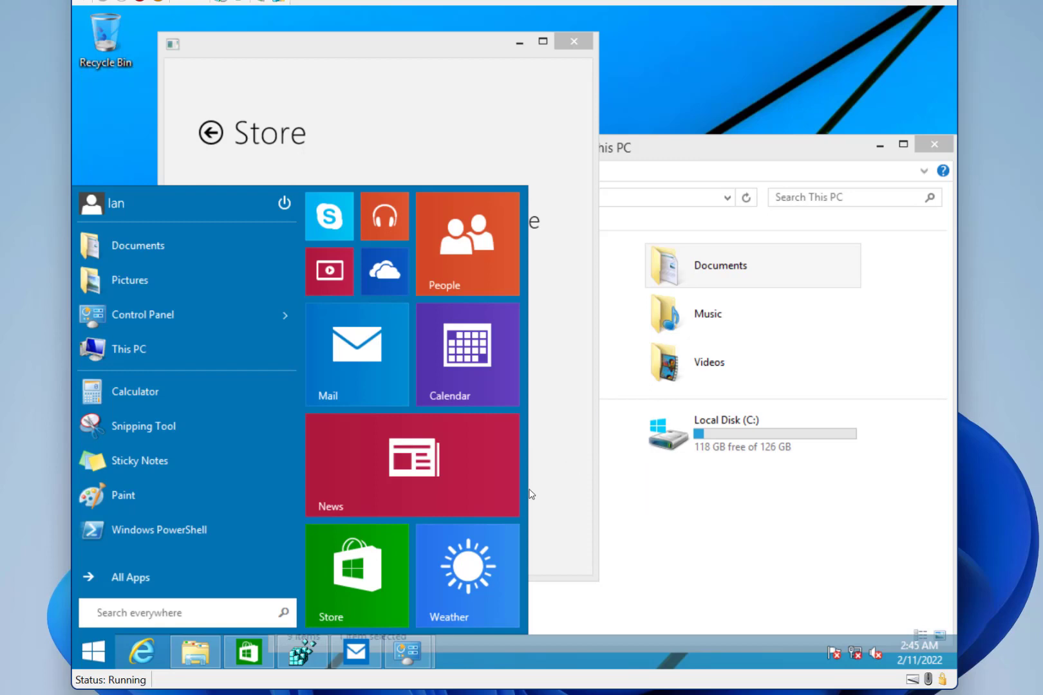
mouse_move(520, 309)
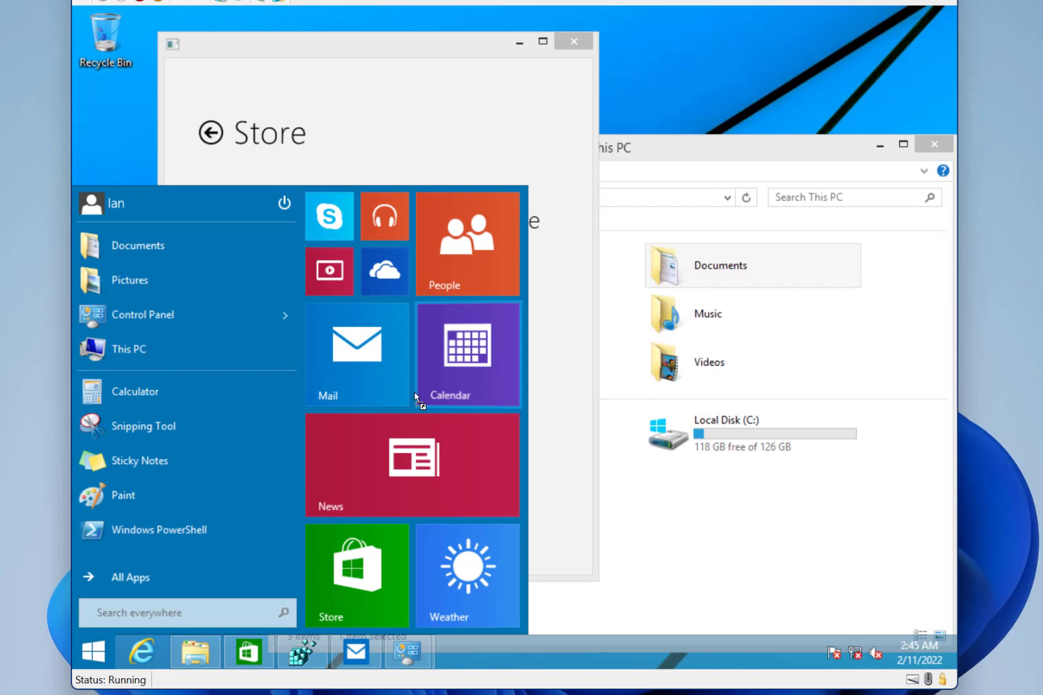
mouse_move(389, 392)
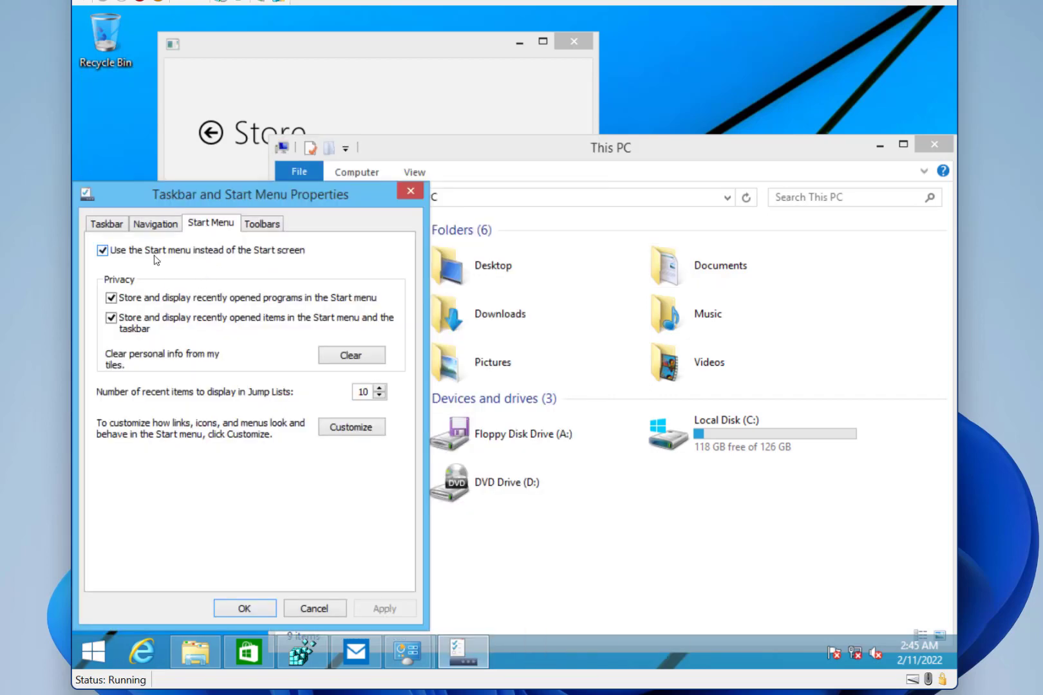
Turn off 'Use the Start menu instead of the Start screen' and confirm with OK
click(103, 251)
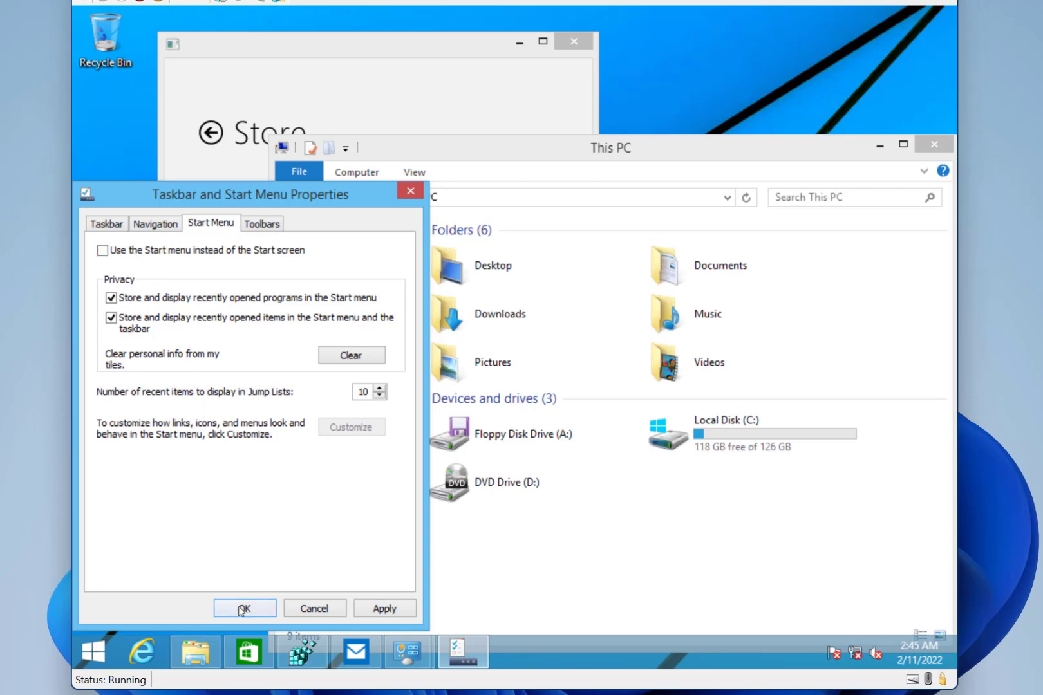
click(244, 608)
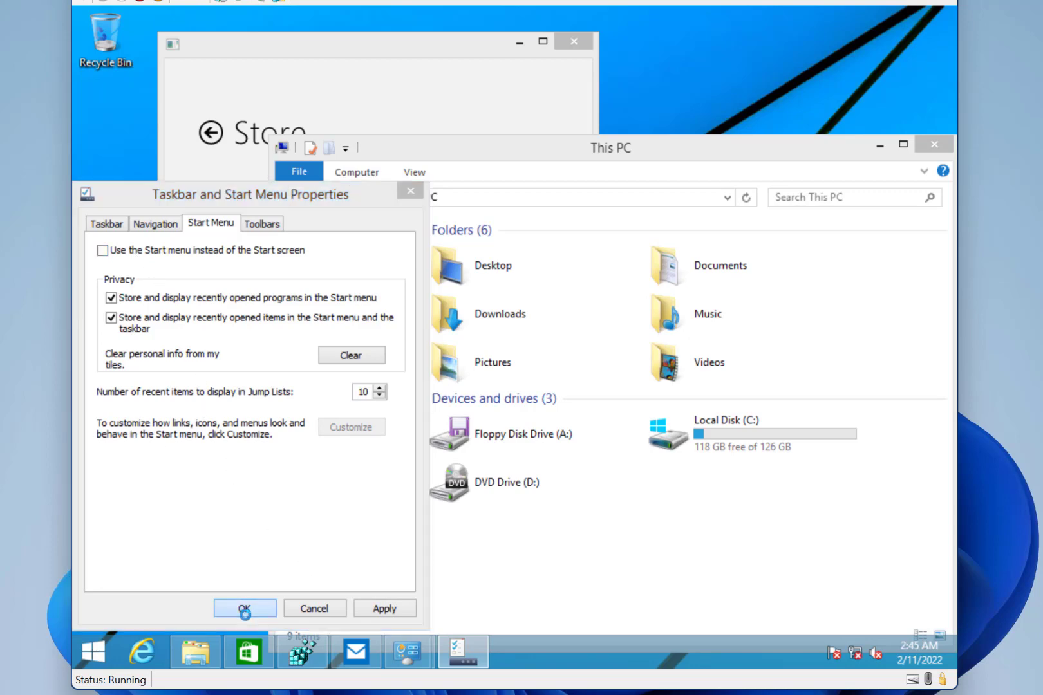
click(245, 608)
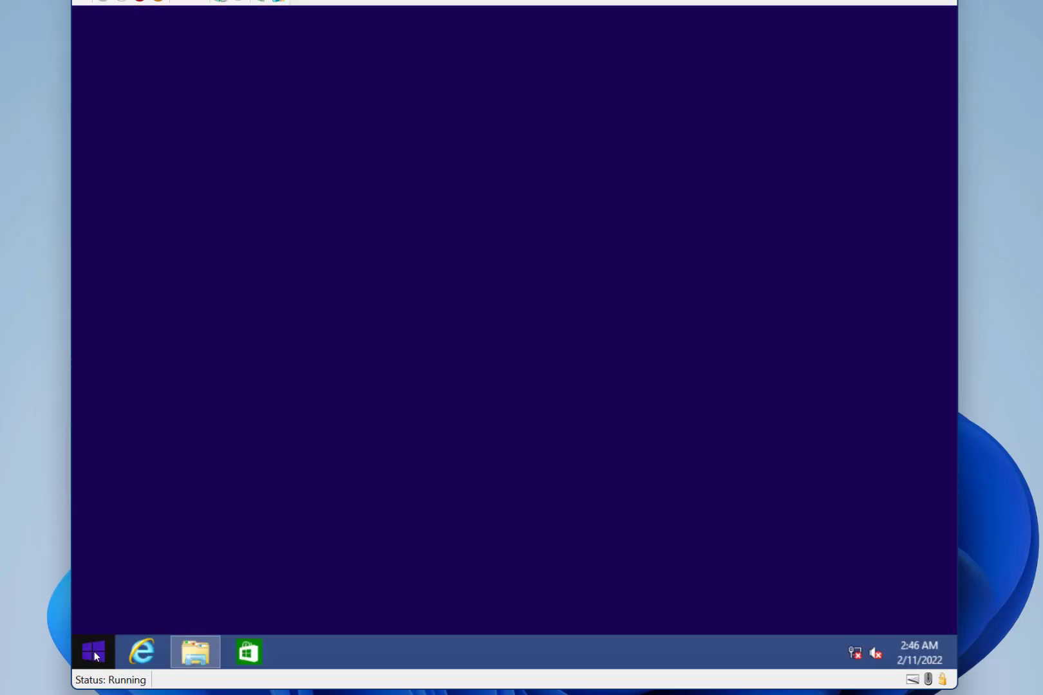
Open the full-screen Start screen, browse the Apps list, and return via the up arrow
click(93, 652)
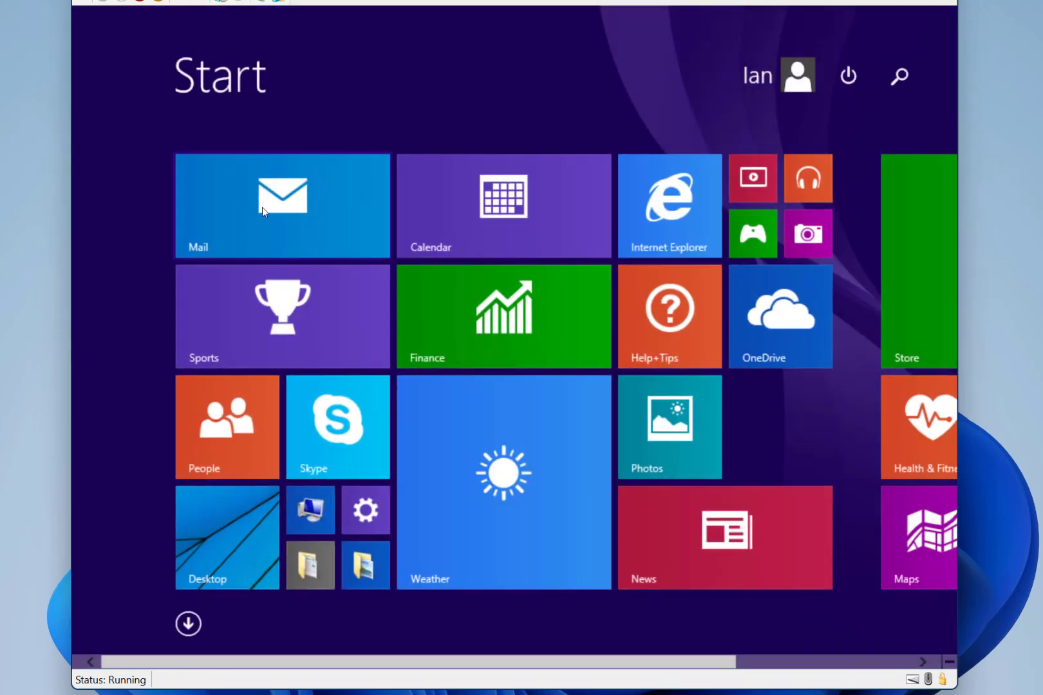
mouse_move(297, 613)
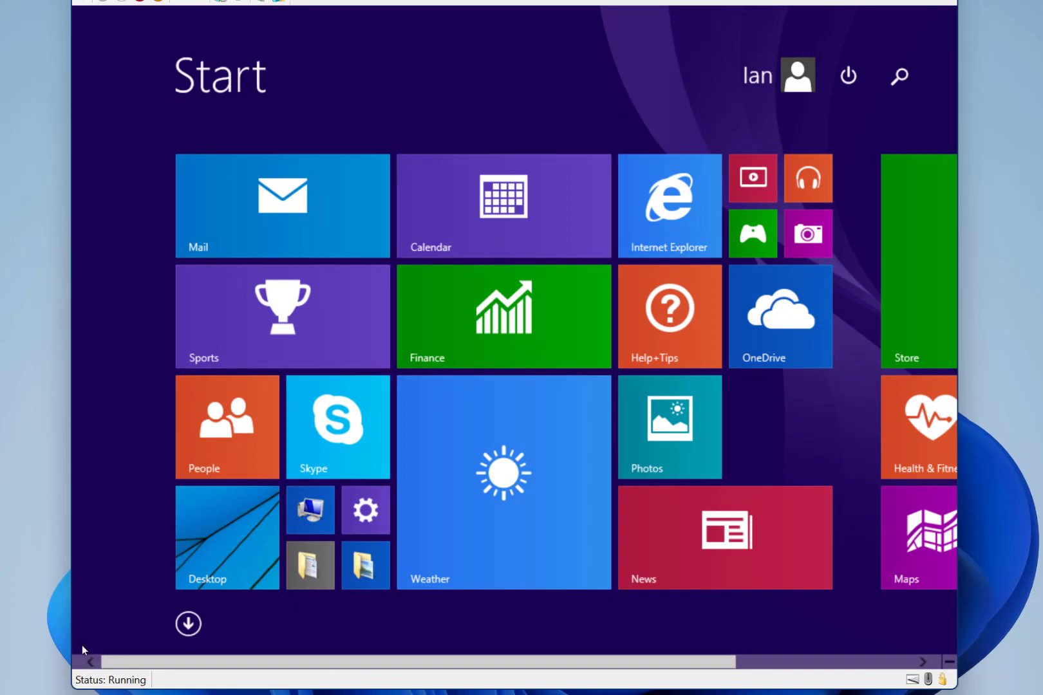
mouse_move(103, 677)
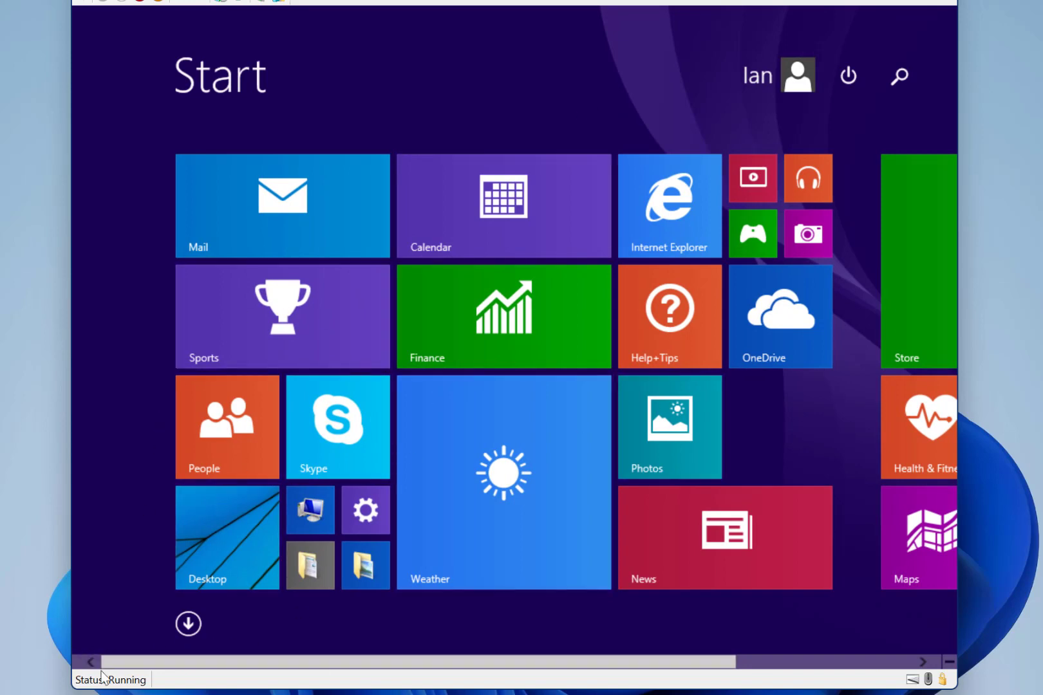
mouse_move(82, 641)
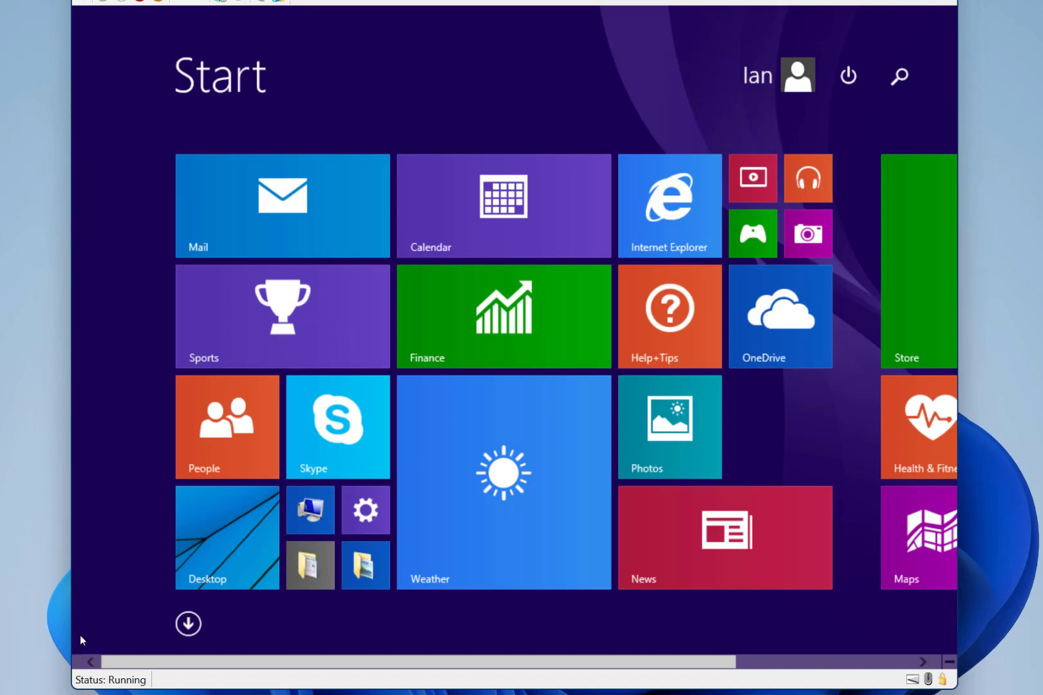
click(188, 623)
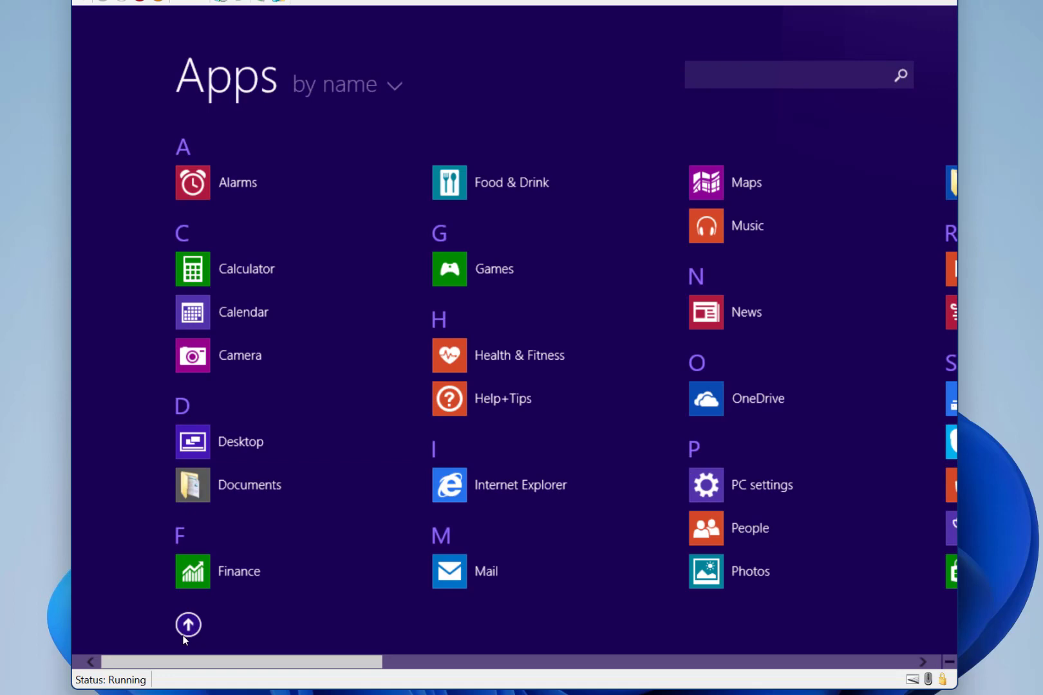
click(189, 625)
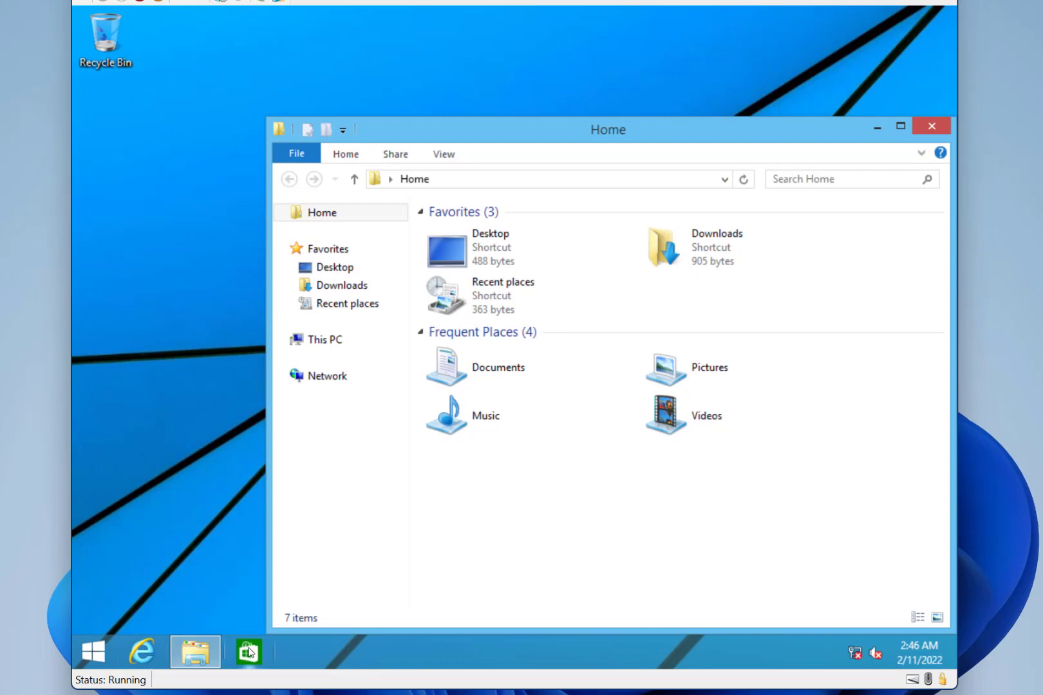
click(247, 651)
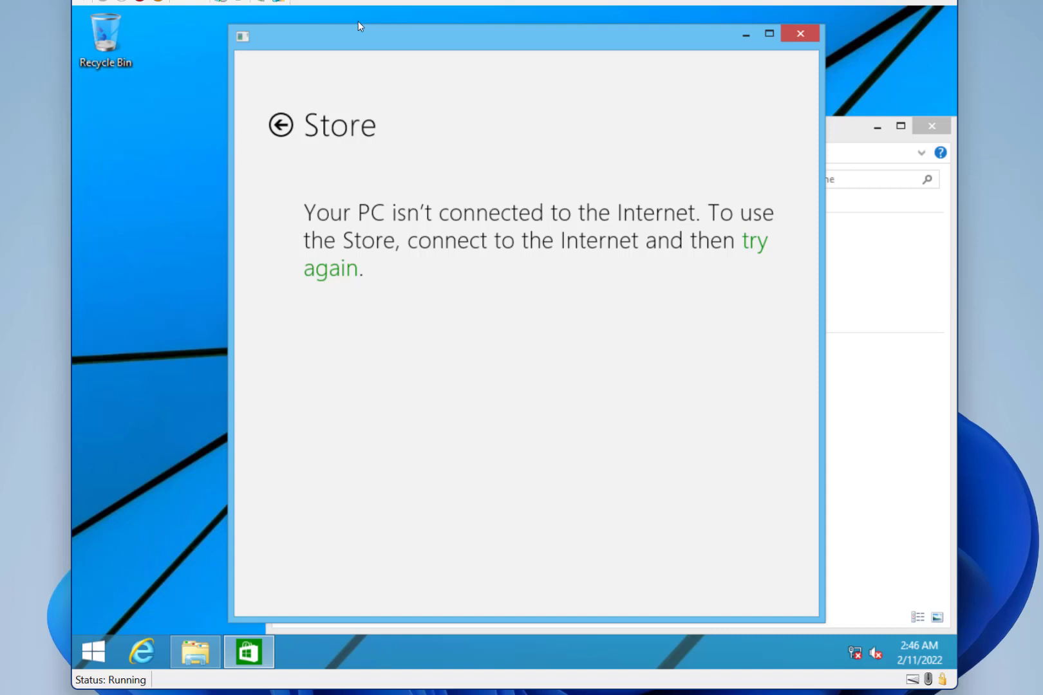
mouse_move(579, 184)
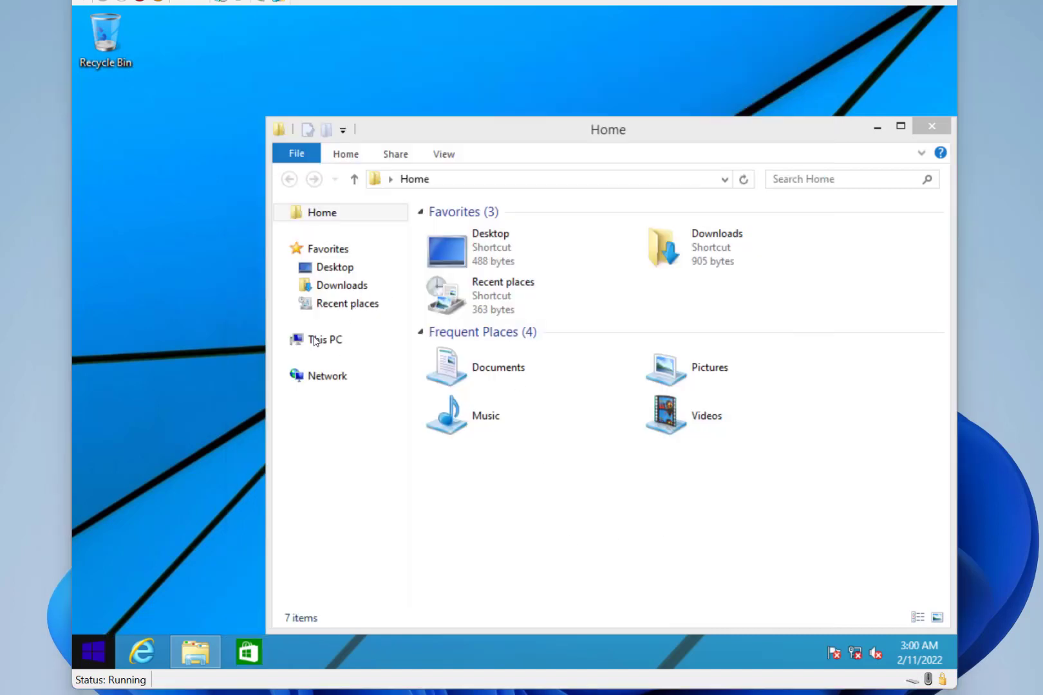
mouse_move(329, 350)
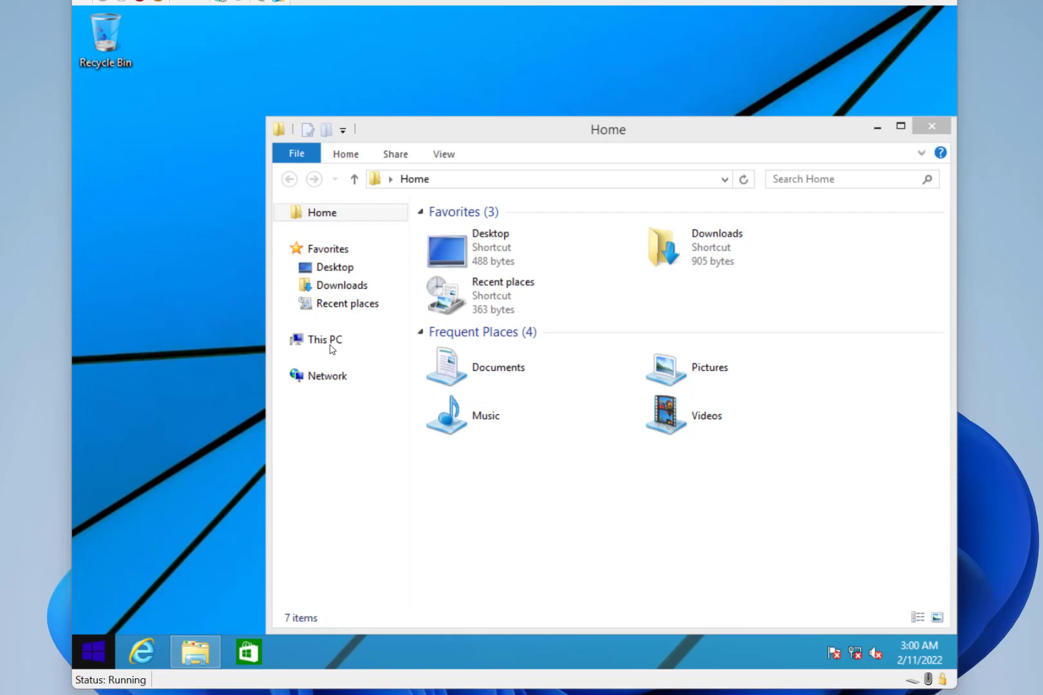
mouse_move(583, 157)
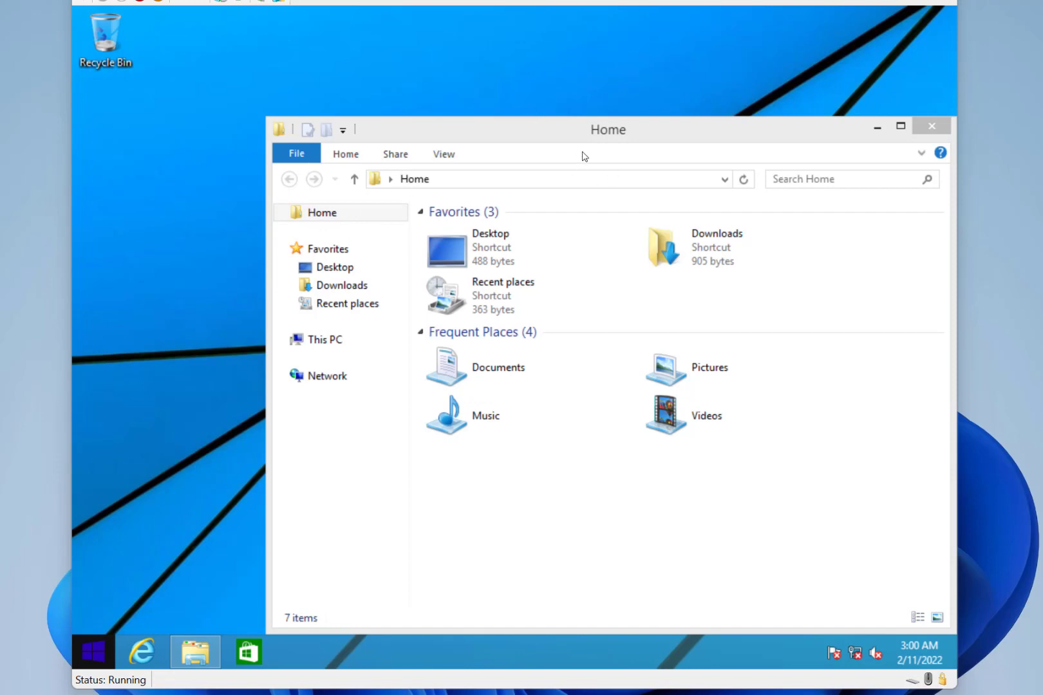
mouse_move(564, 140)
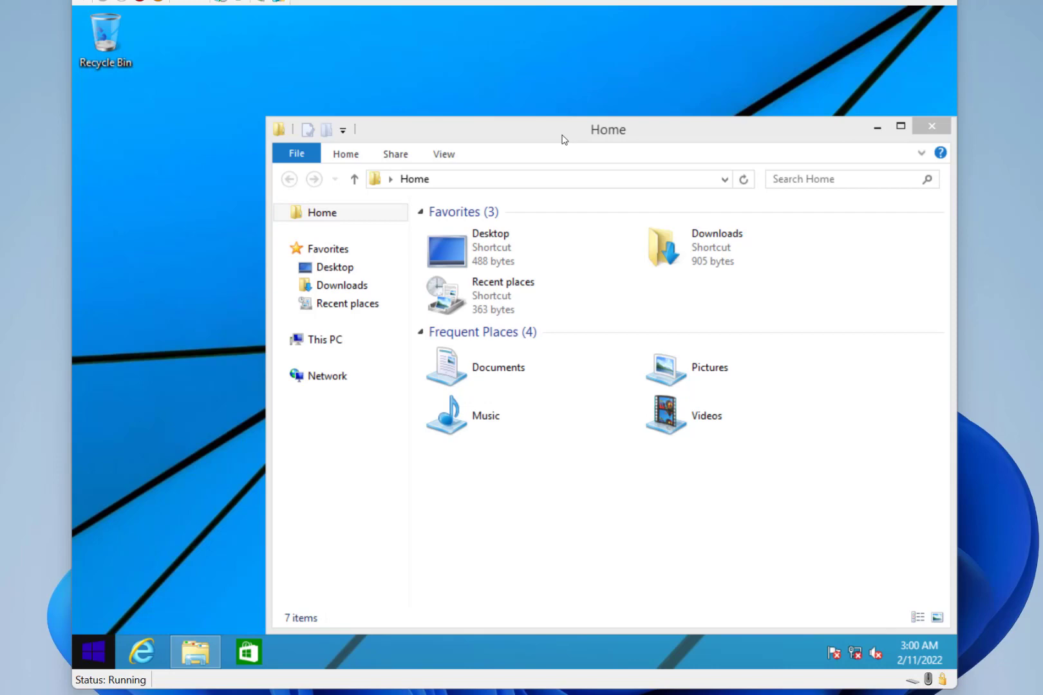
mouse_move(426, 292)
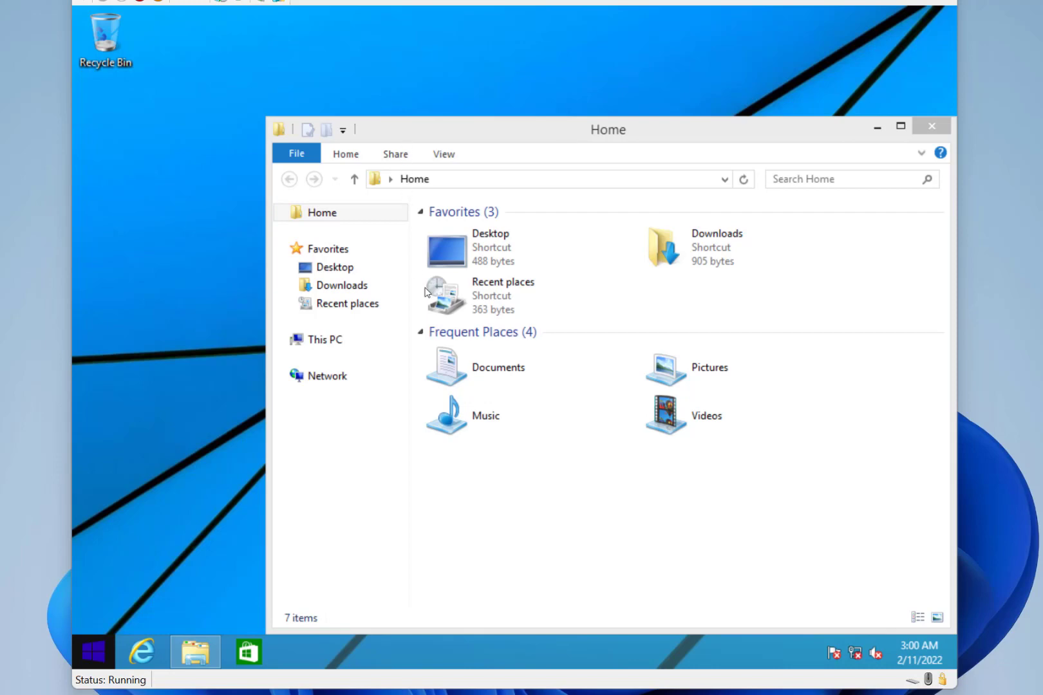
mouse_move(476, 356)
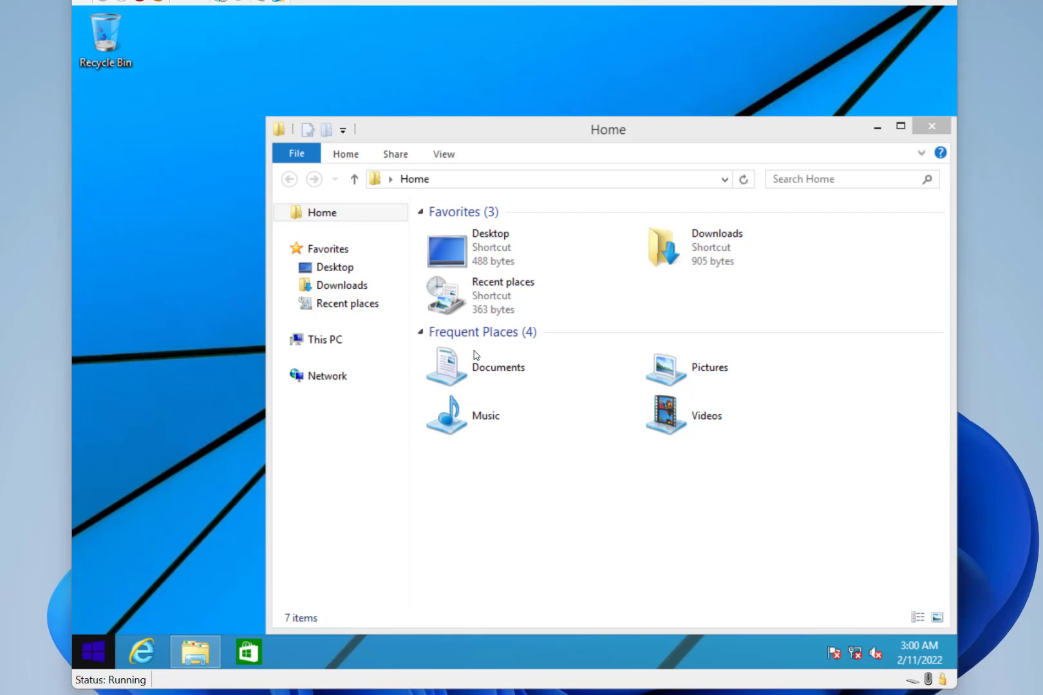
mouse_move(578, 477)
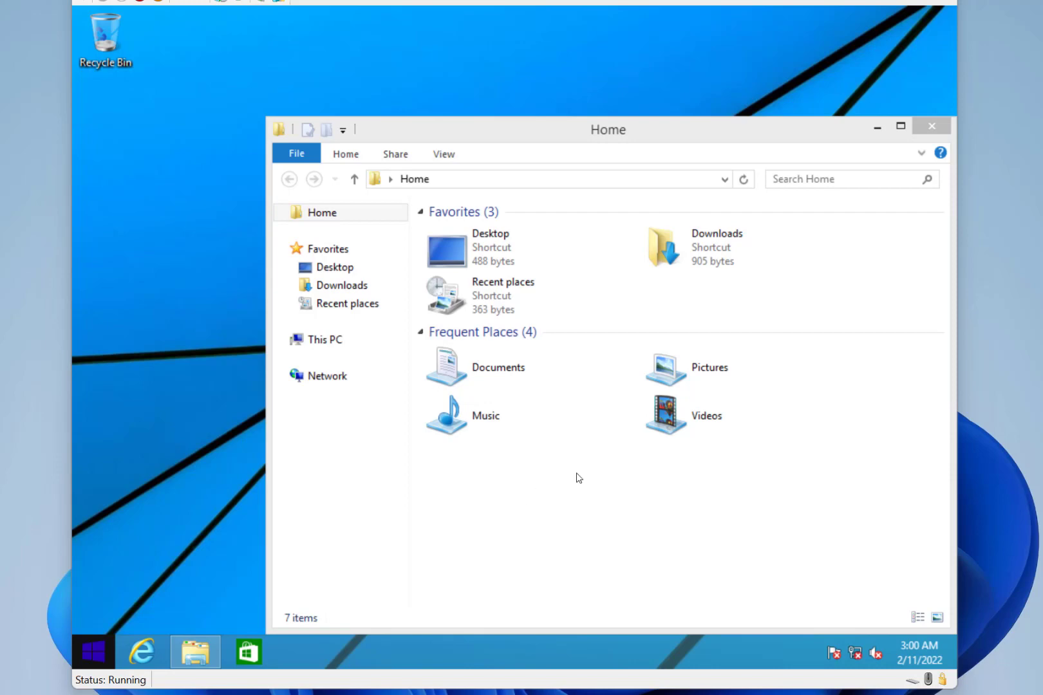
click(302, 653)
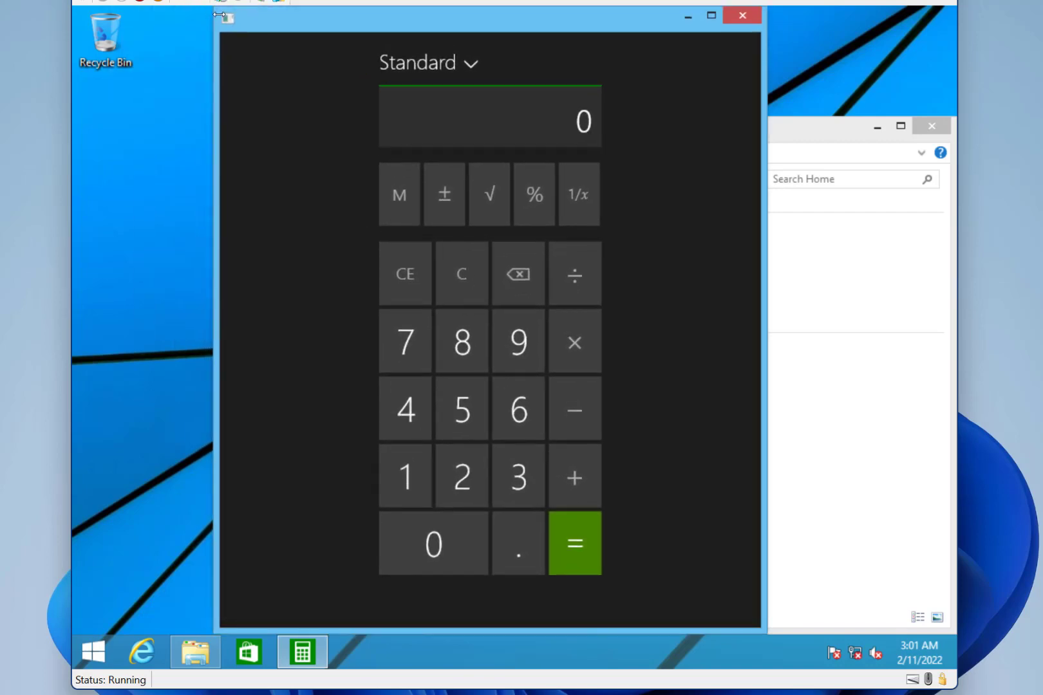
mouse_move(145, 525)
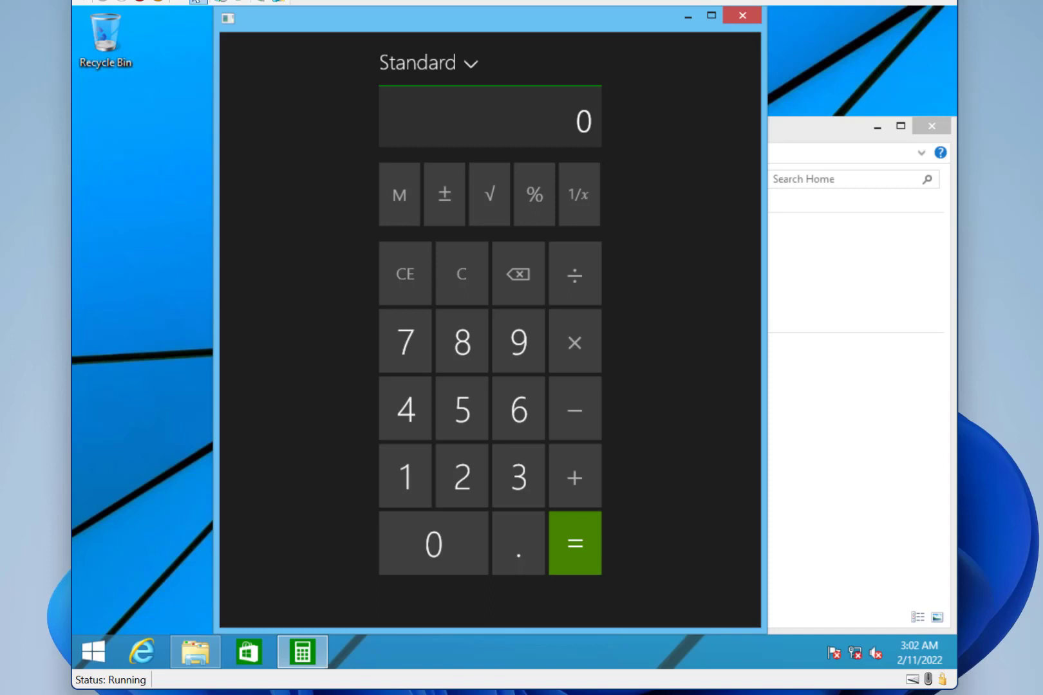
mouse_move(145, 559)
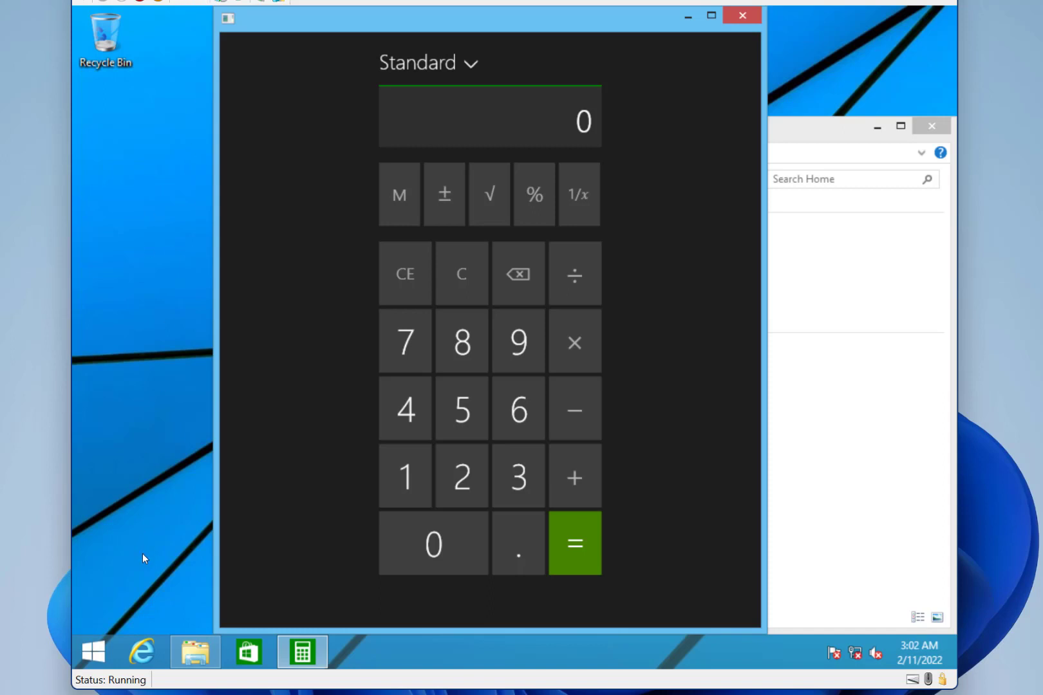
mouse_move(147, 590)
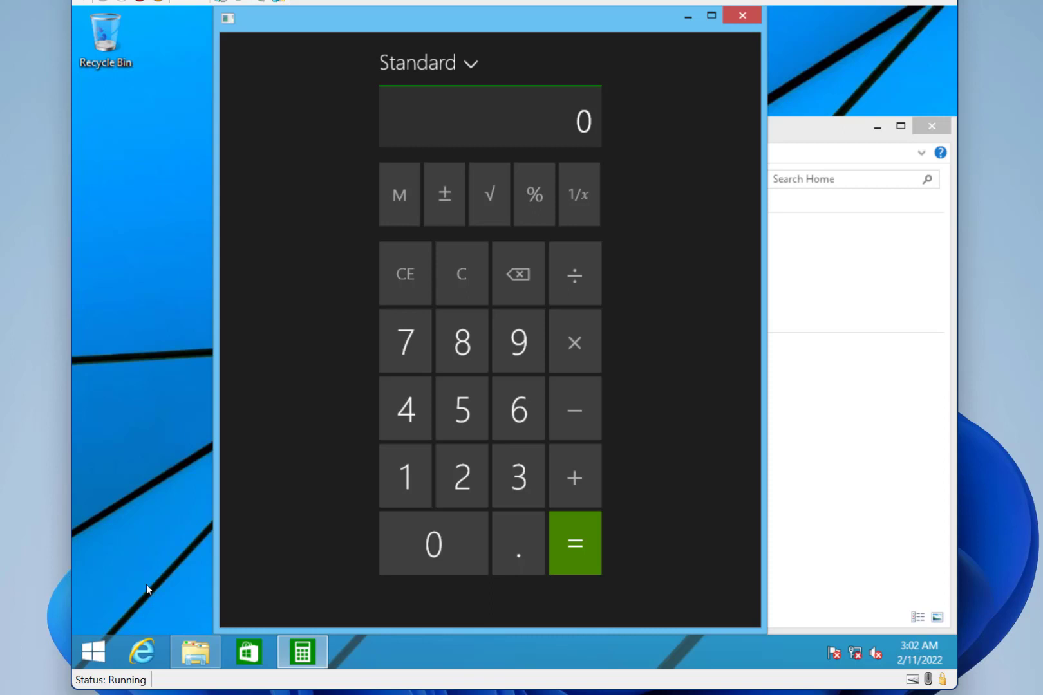
Bring up the Start menu with live tiles over the windowed Calculator
click(93, 652)
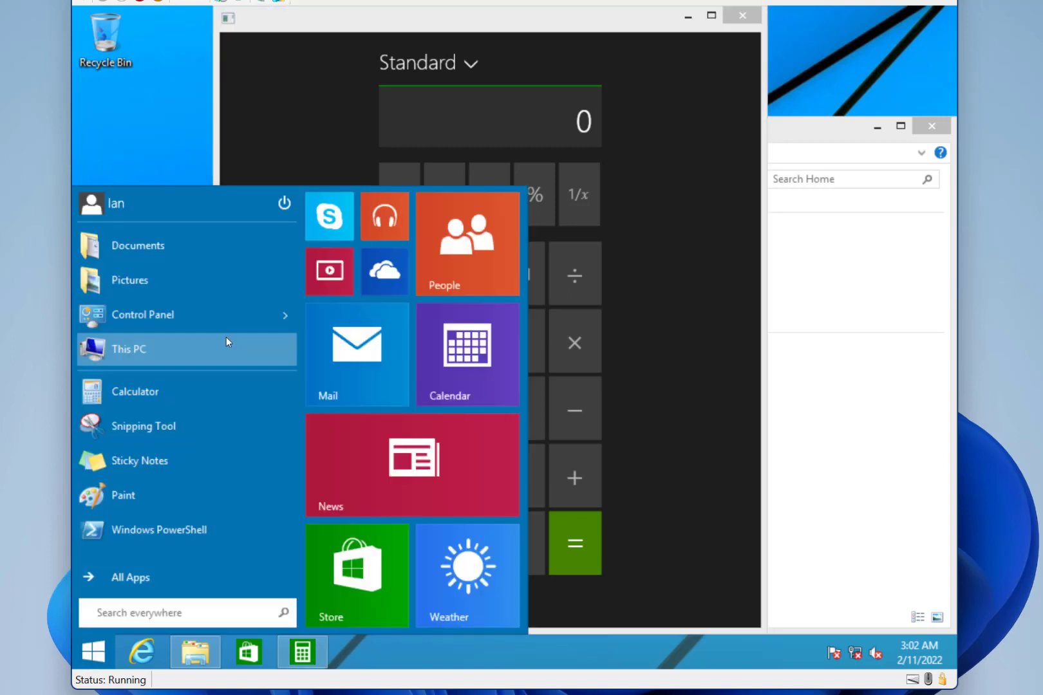
click(188, 613)
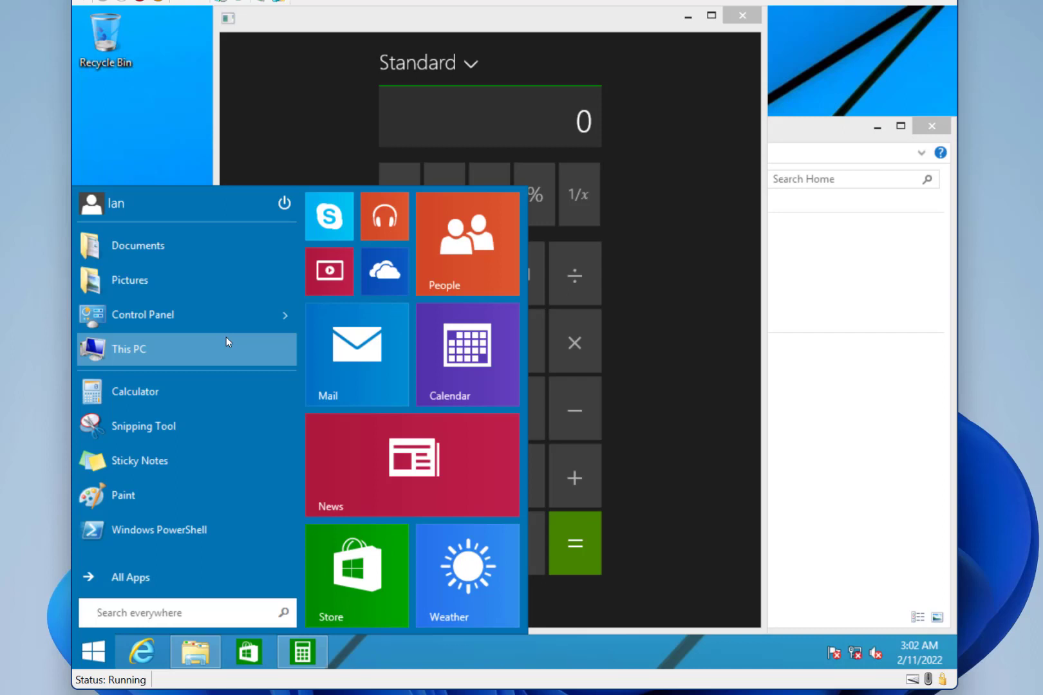
click(186, 613)
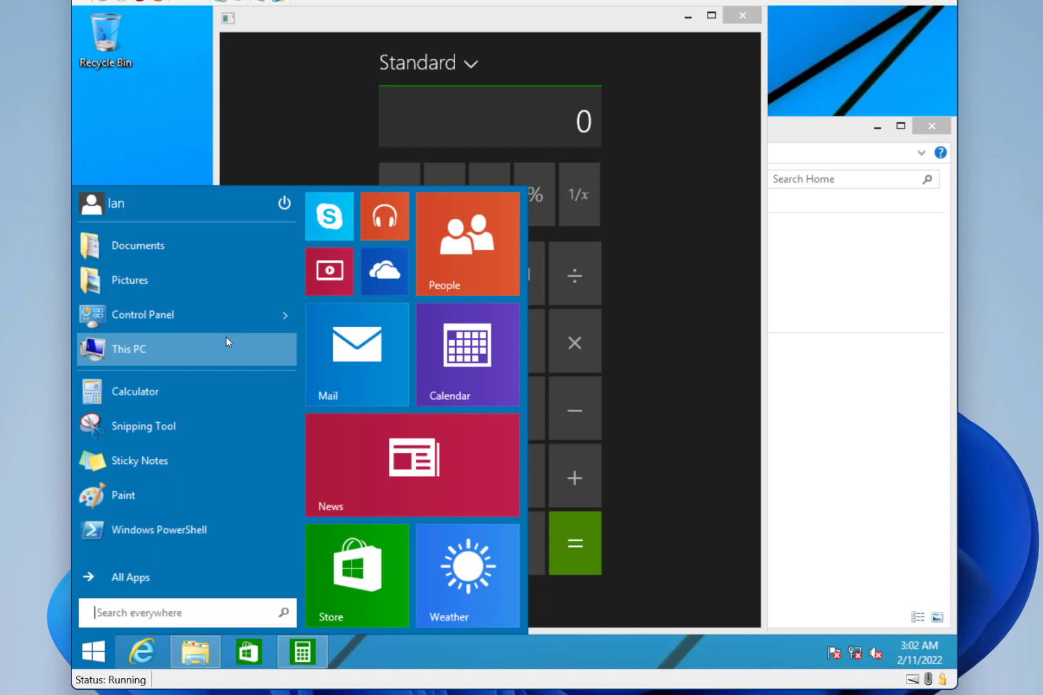